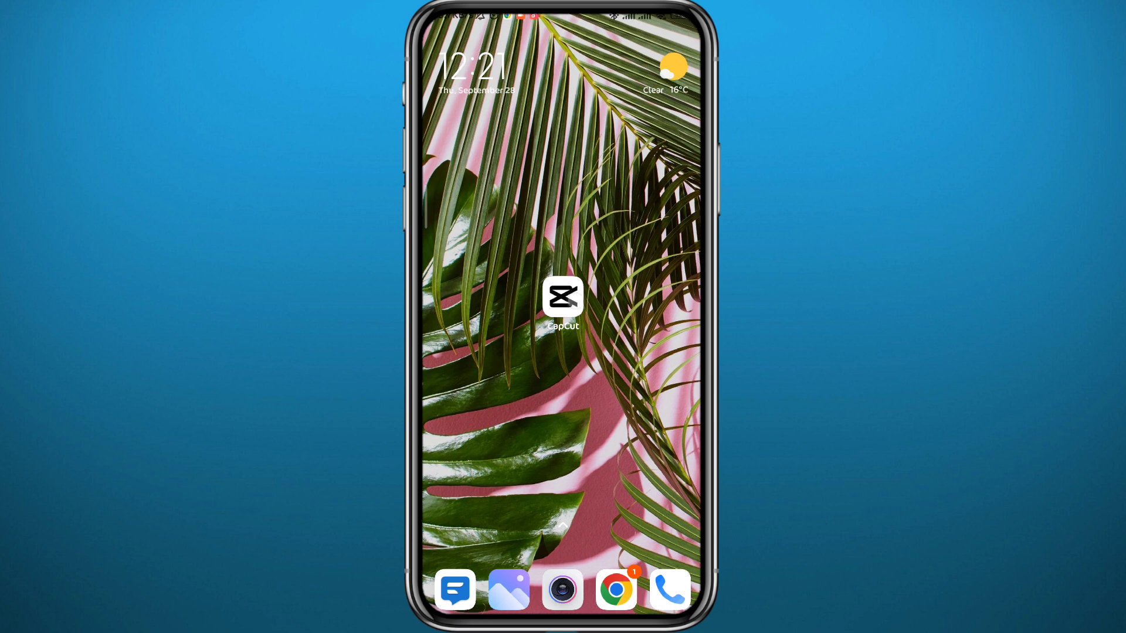
# - Start a new CapCut project with the beach sunset runner clip on the timeline
pyautogui.click(561, 296)
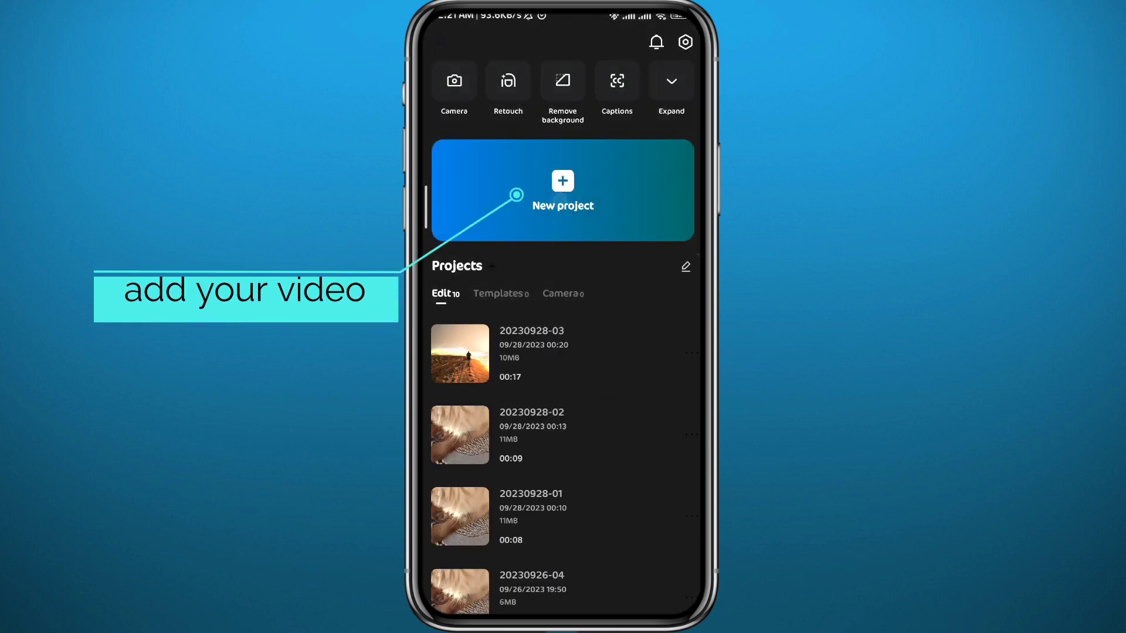
pyautogui.click(561, 190)
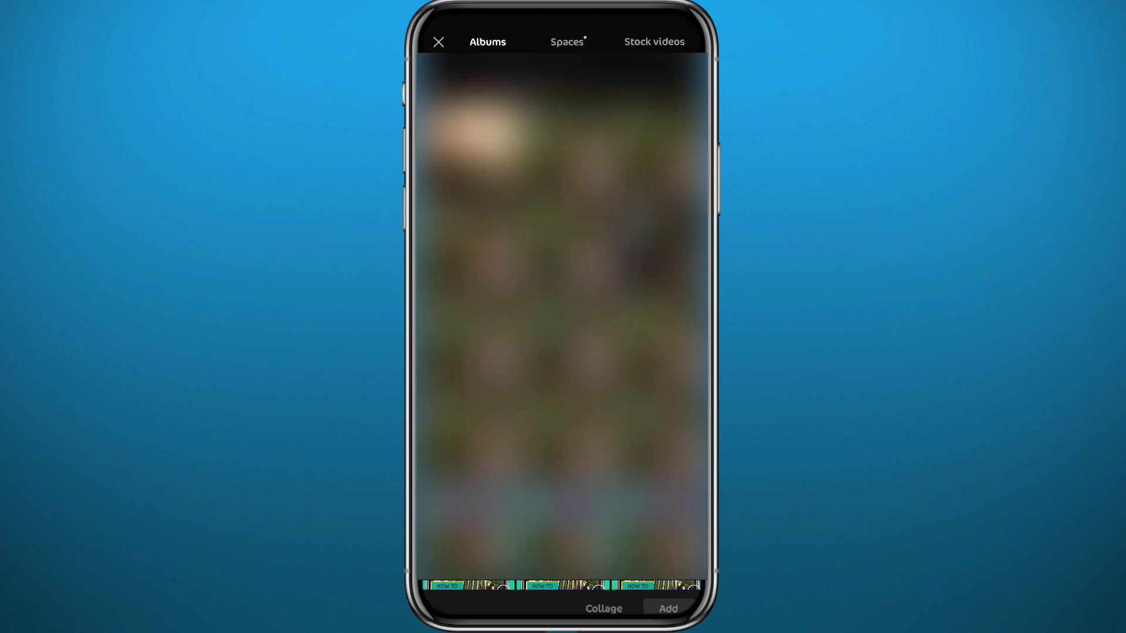
pyautogui.click(666, 608)
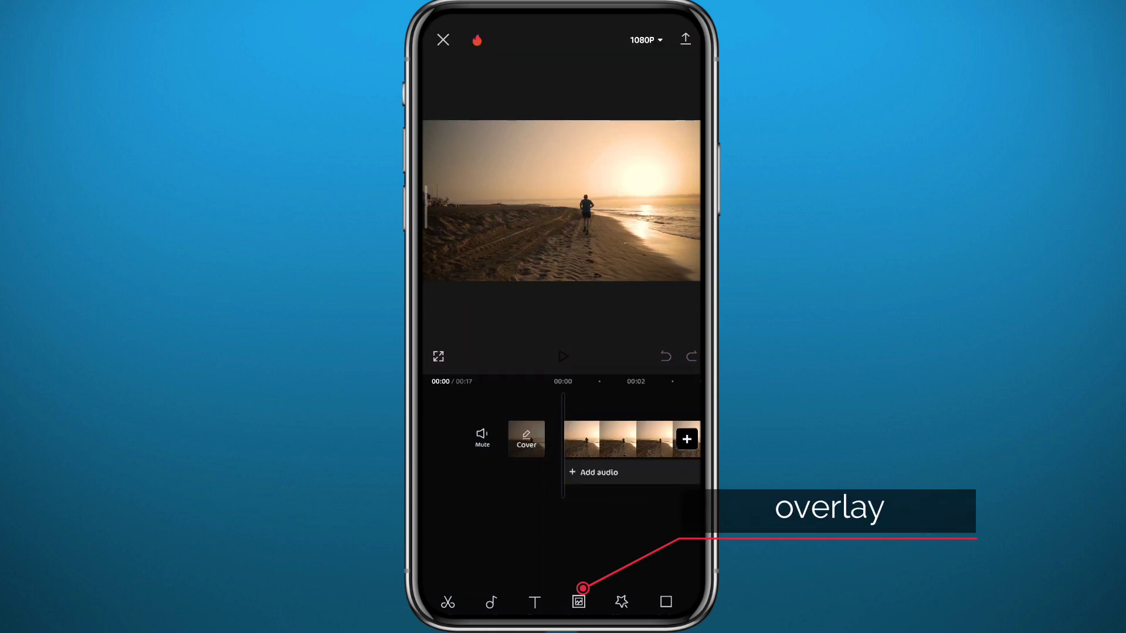
# - Add the same beach sunset clip again as an overlay track
pyautogui.click(578, 601)
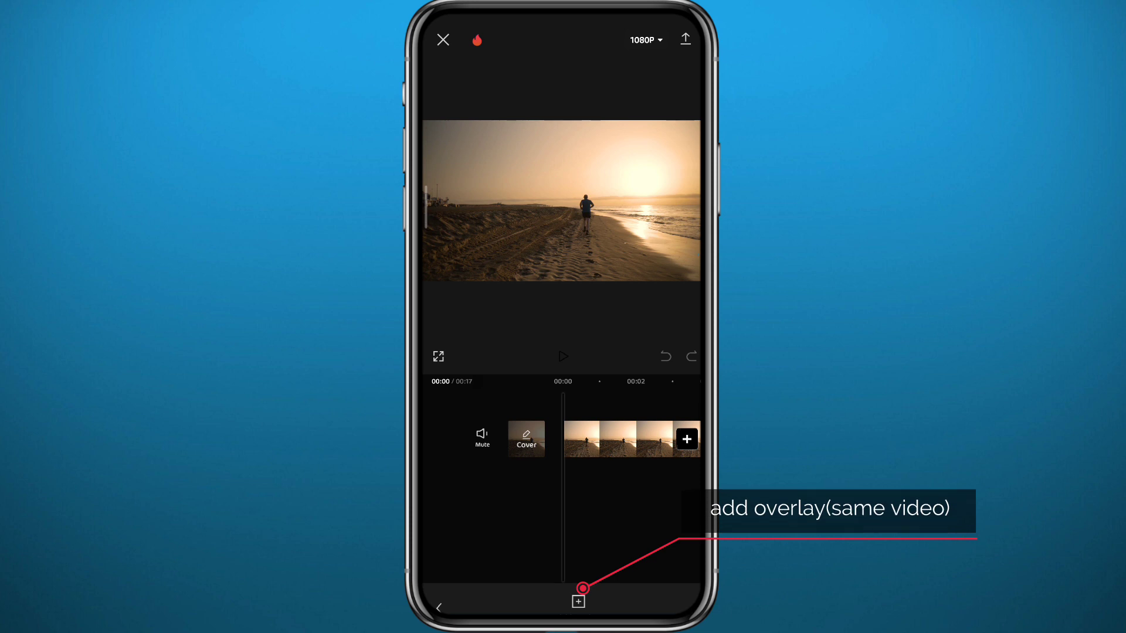
pyautogui.click(578, 601)
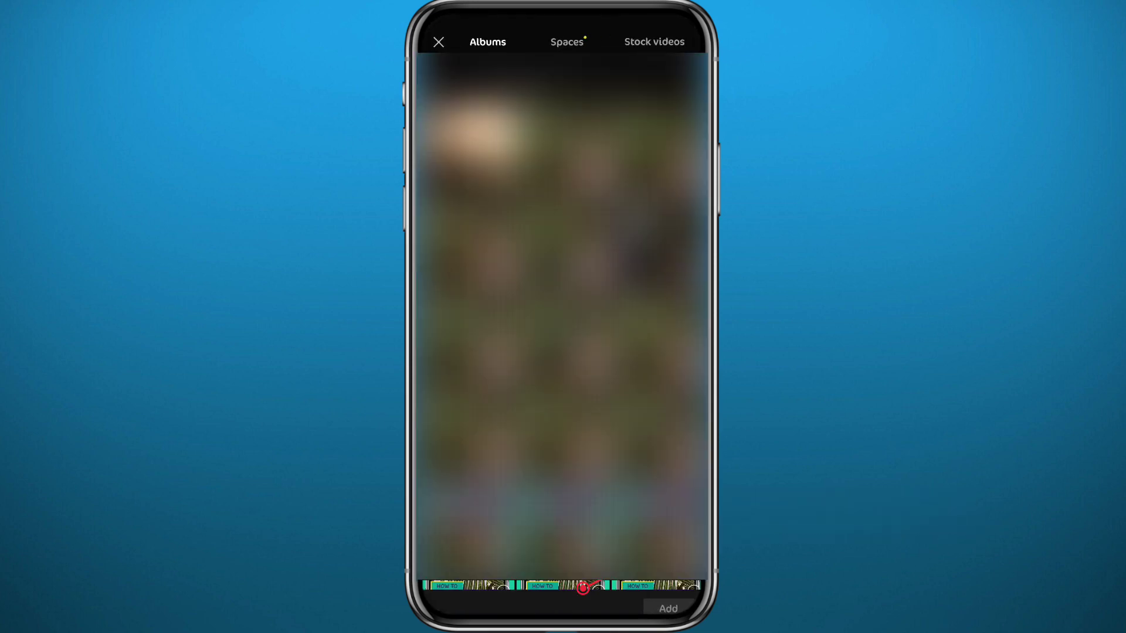
pyautogui.click(665, 608)
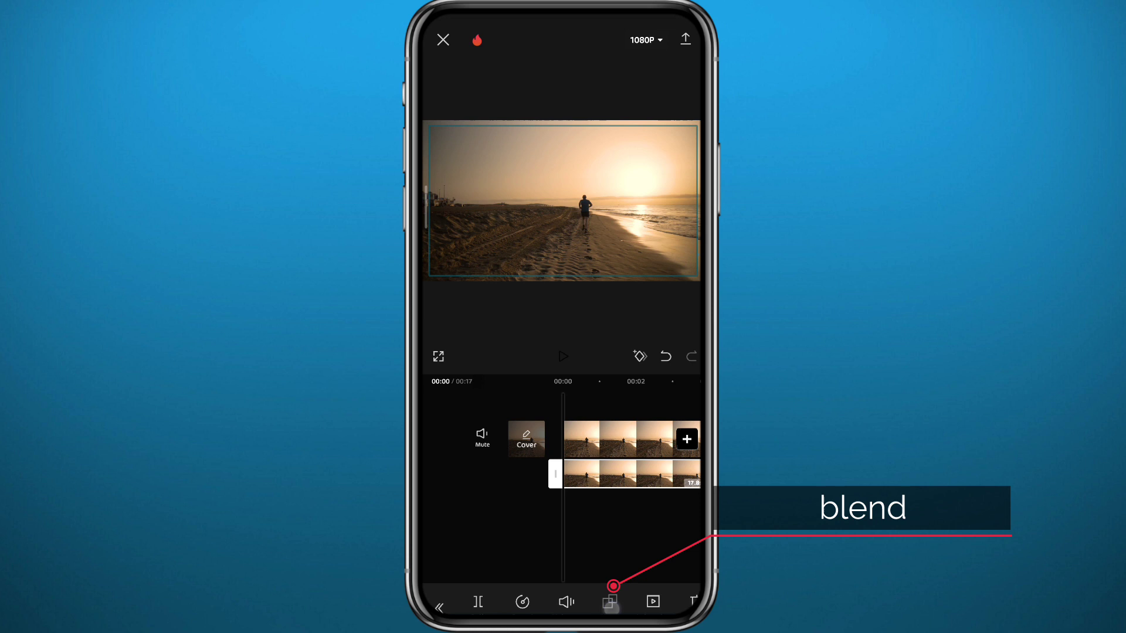
# - Apply a lightening blend mode so the overlay brightens the sky and sun
pyautogui.click(609, 600)
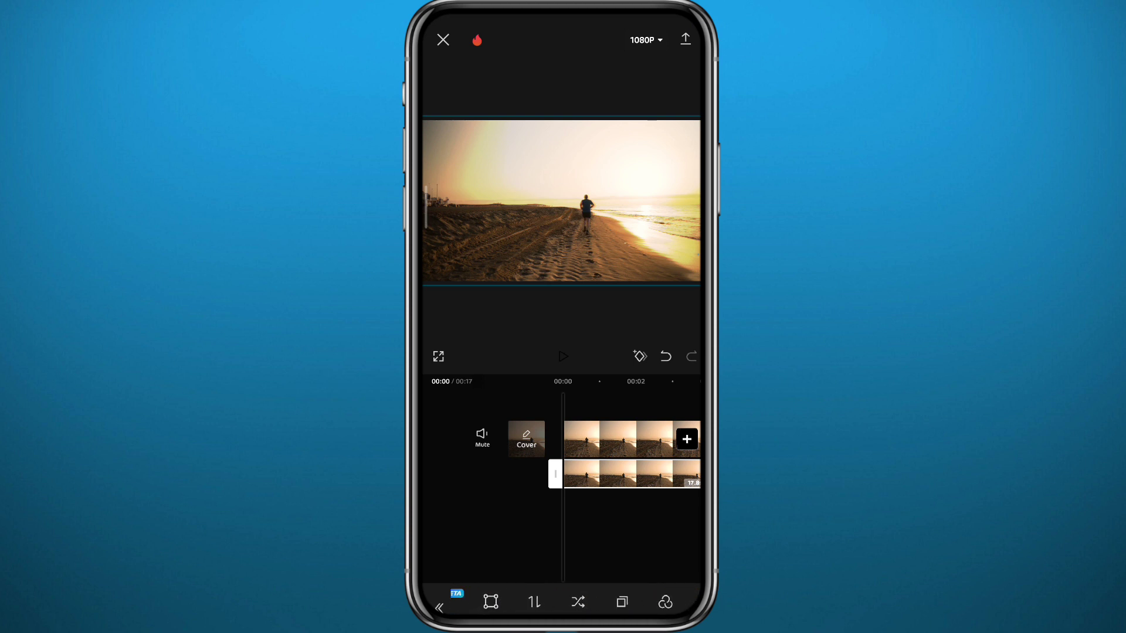
pyautogui.click(580, 602)
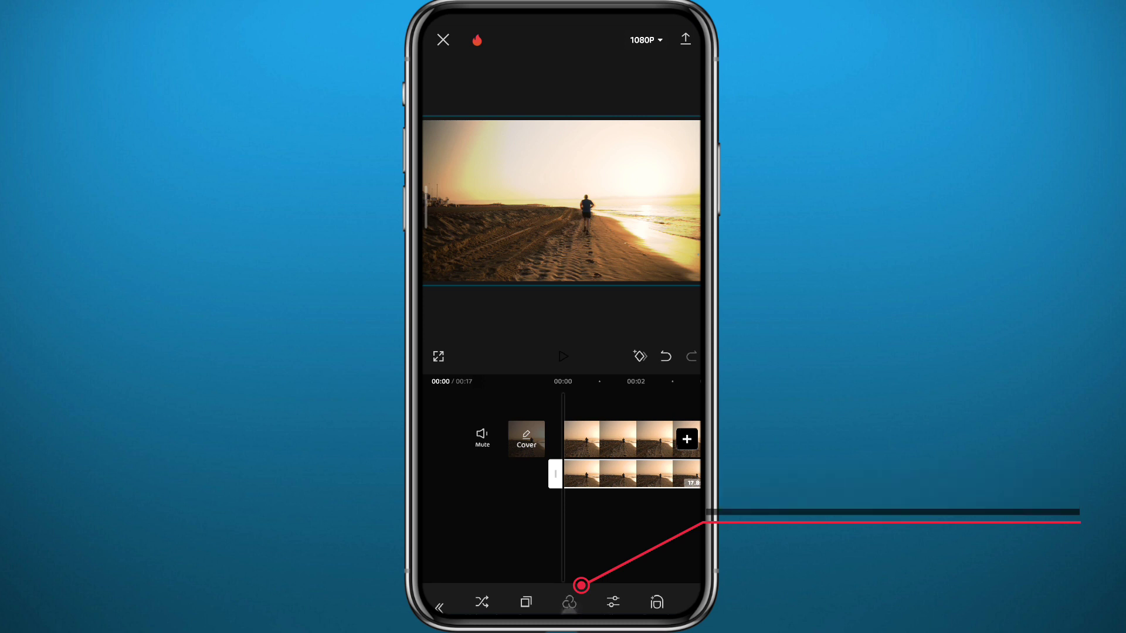
# - Raise the overlay's exposure and saturation in Adjust for a warmer orange glow
pyautogui.click(567, 602)
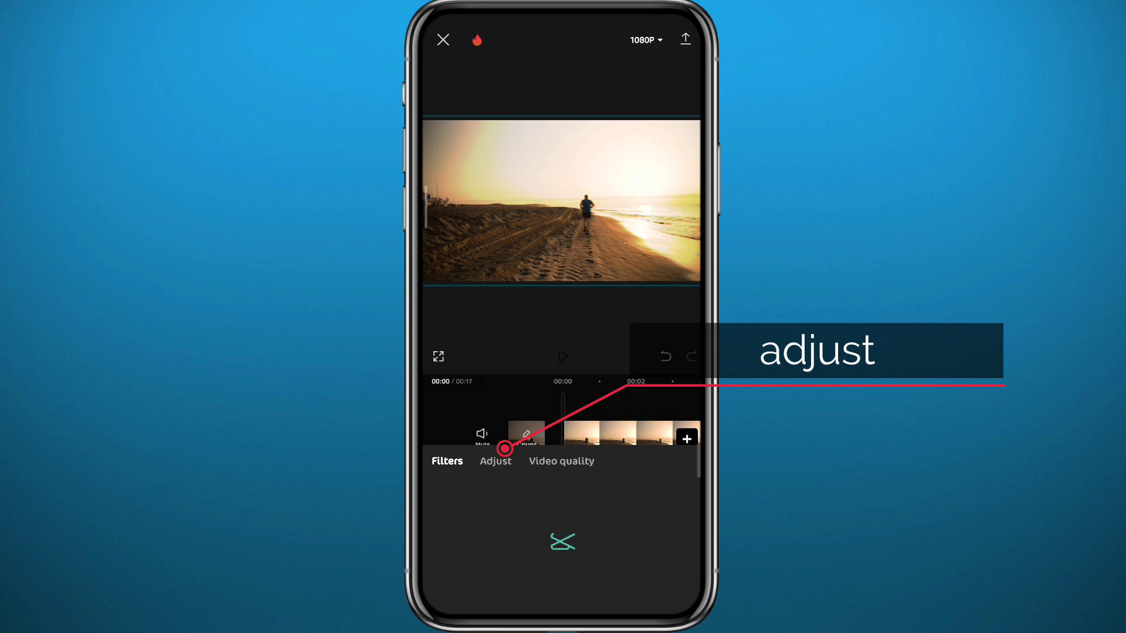
pyautogui.click(495, 460)
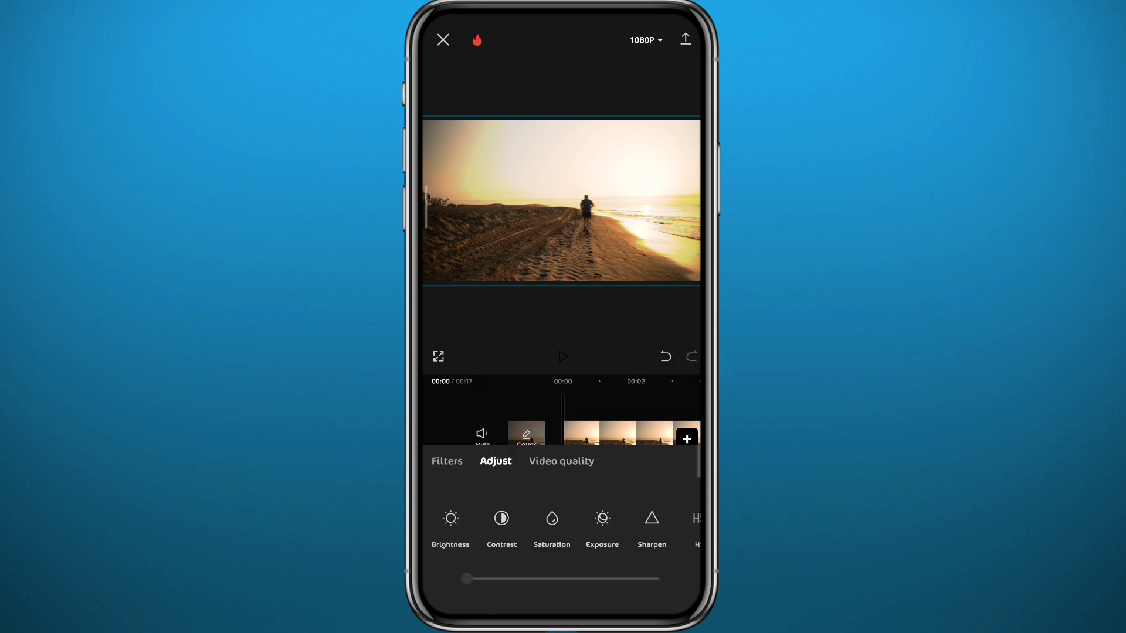
pyautogui.click(551, 528)
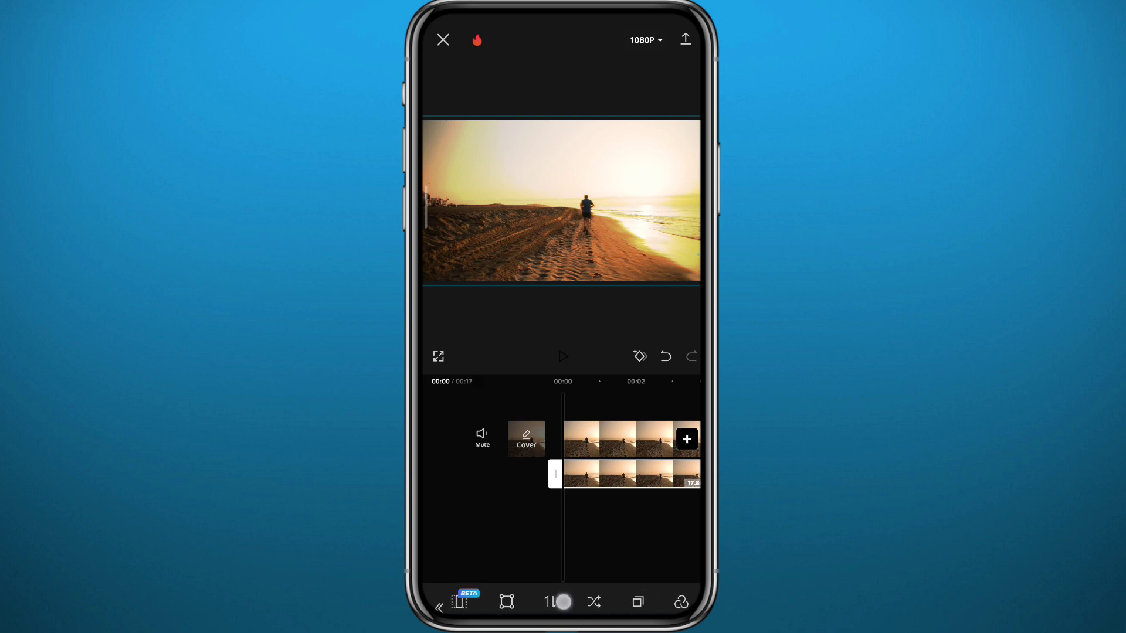
# - Chroma-key a sampled sky colour out of the overlay at intensity 100
pyautogui.click(563, 602)
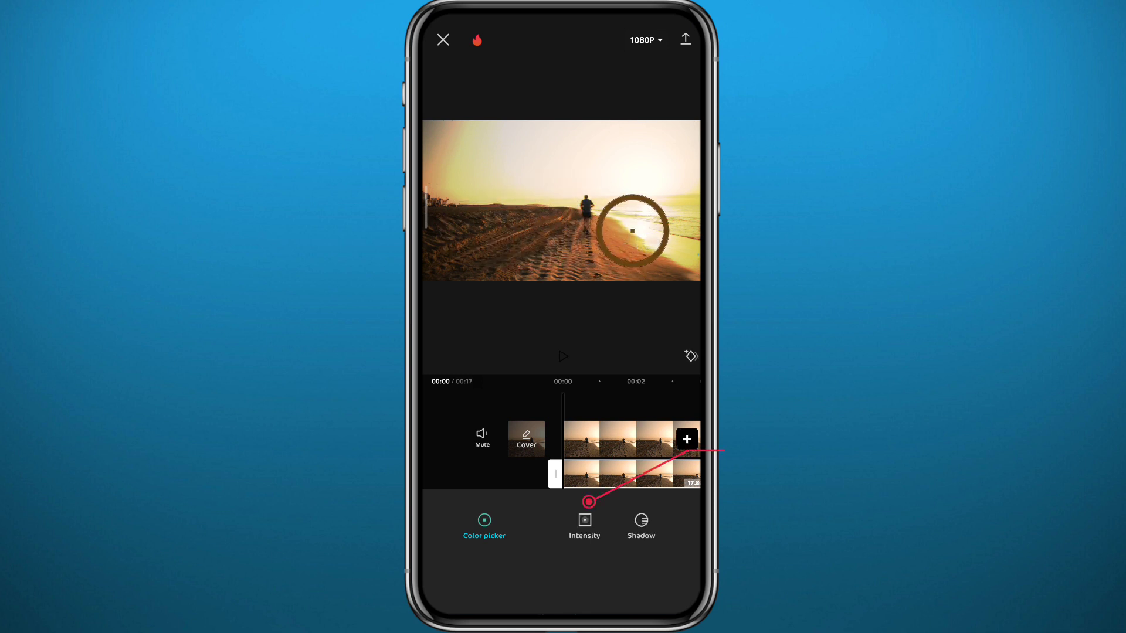
pyautogui.click(584, 520)
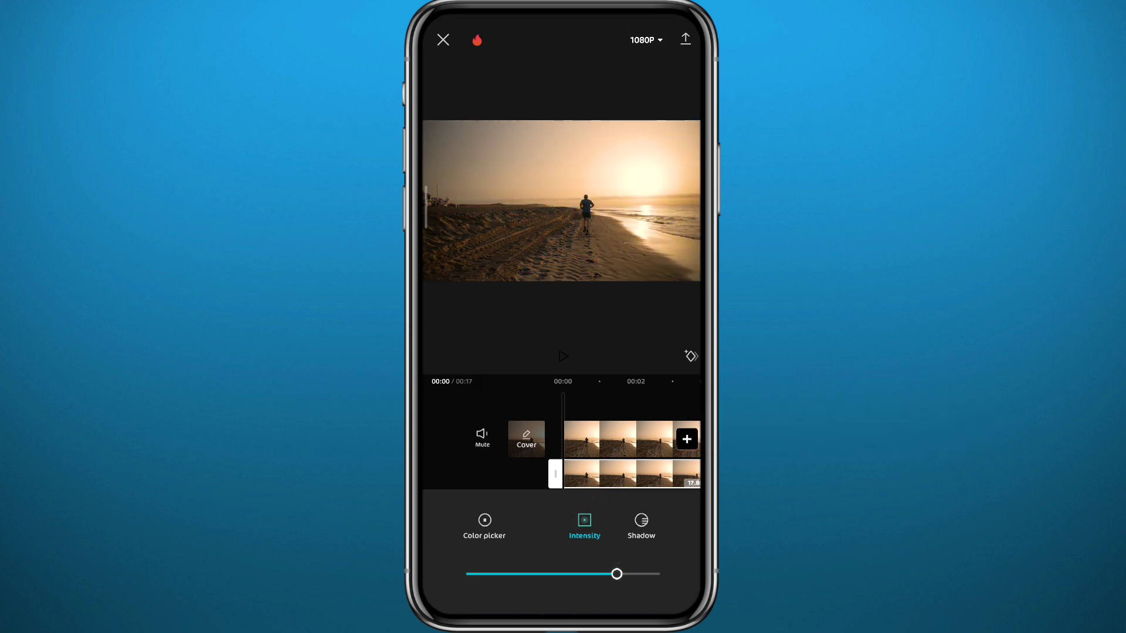
pyautogui.click(484, 525)
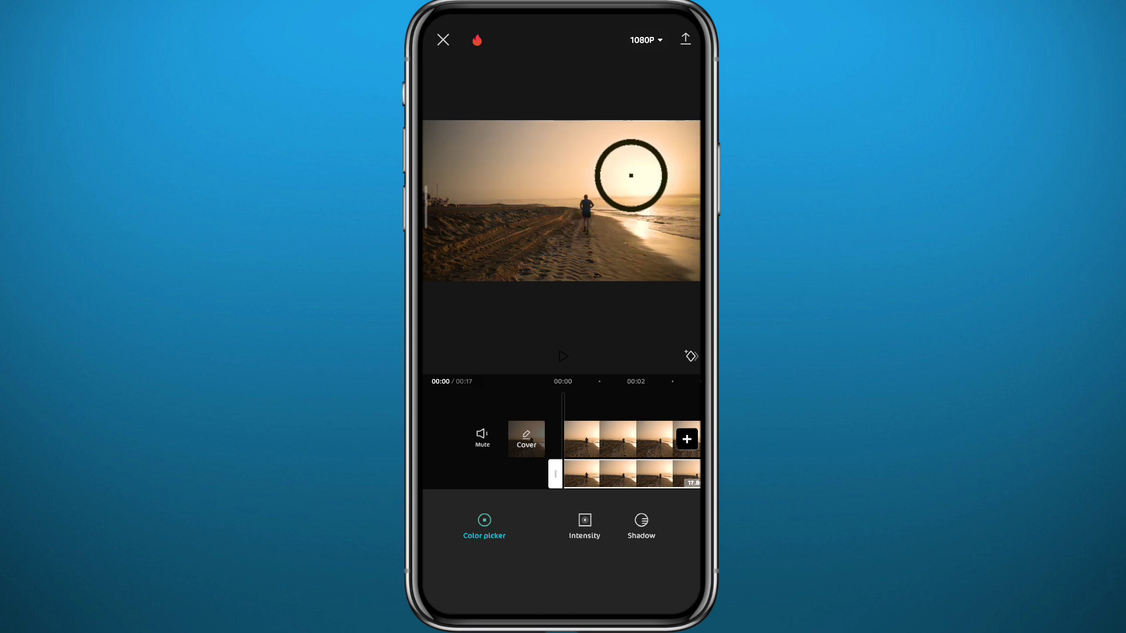
pyautogui.click(584, 520)
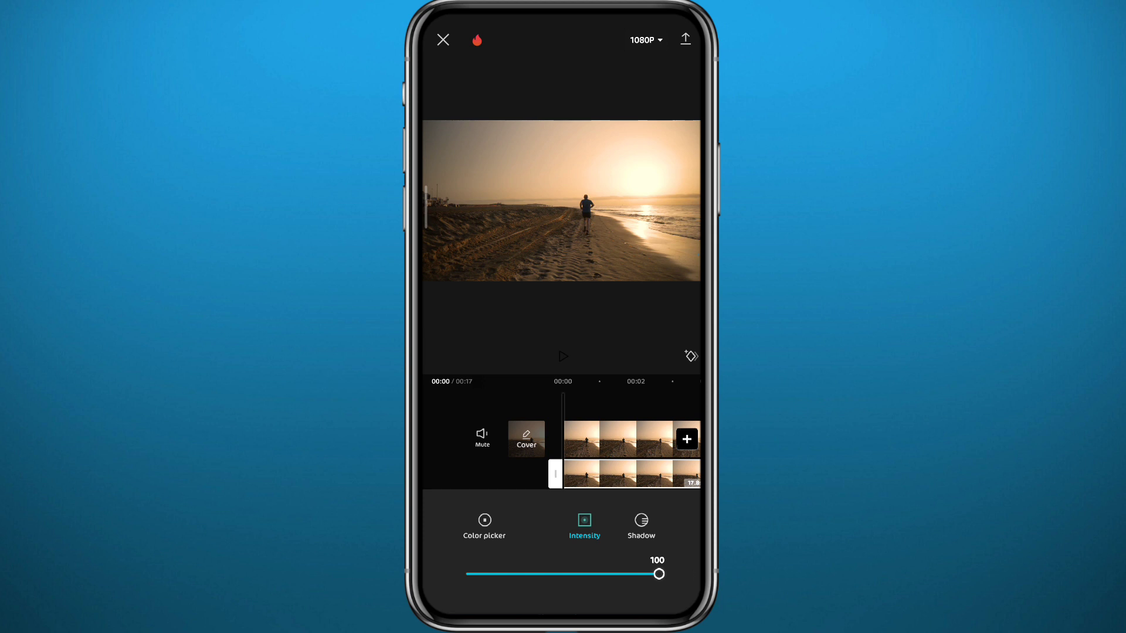
pyautogui.click(484, 521)
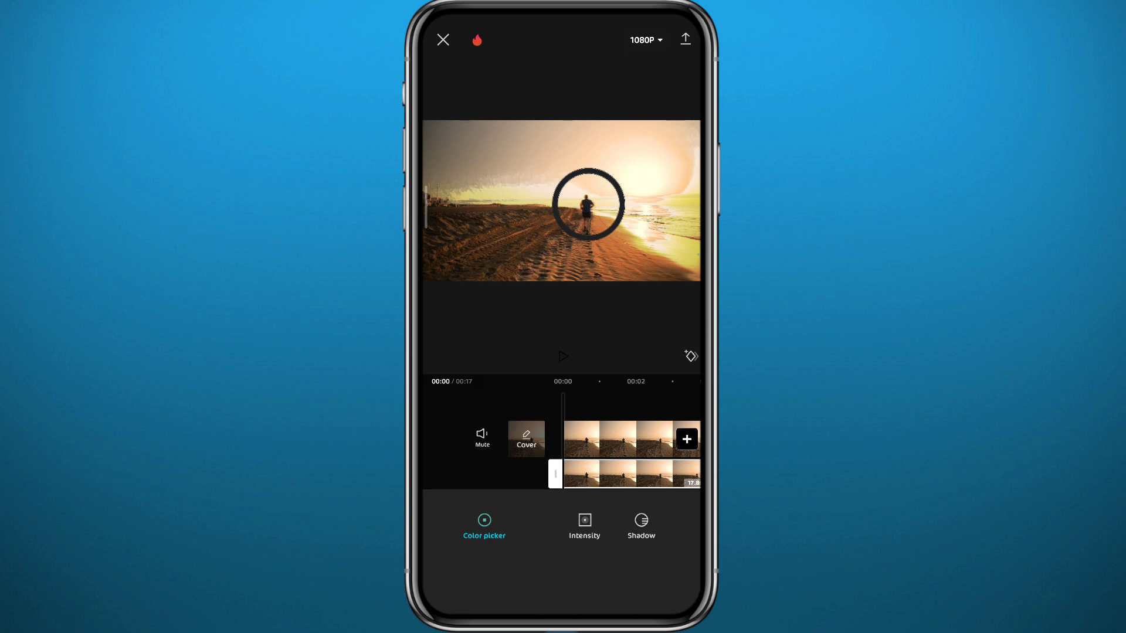
pyautogui.click(640, 522)
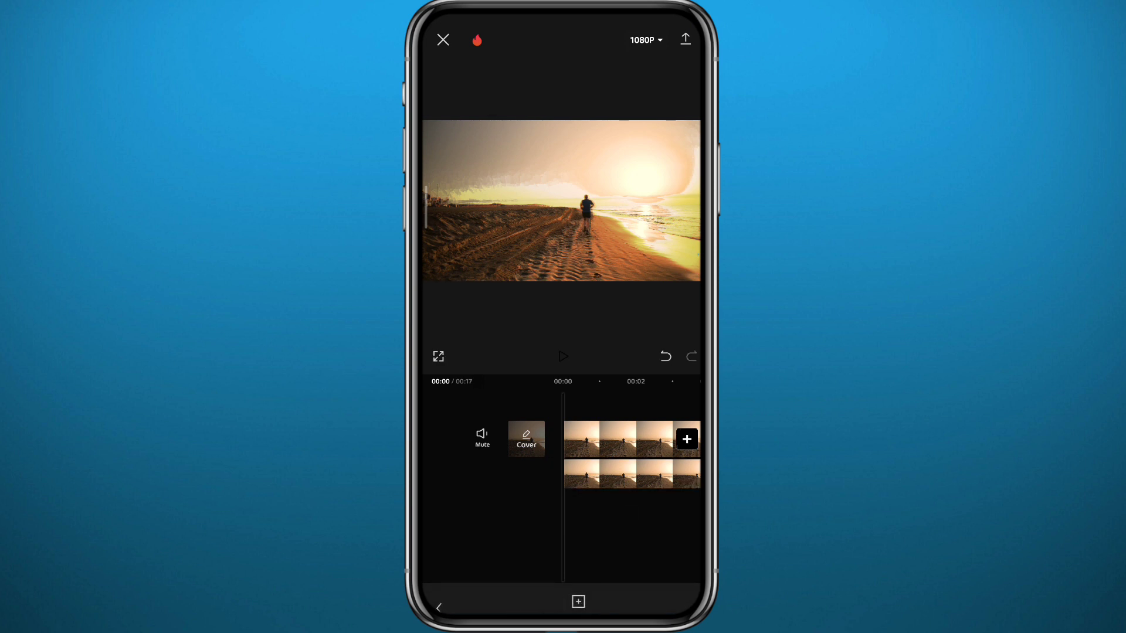
# - Play back the edited clip to check the glowing sky result
pyautogui.click(563, 357)
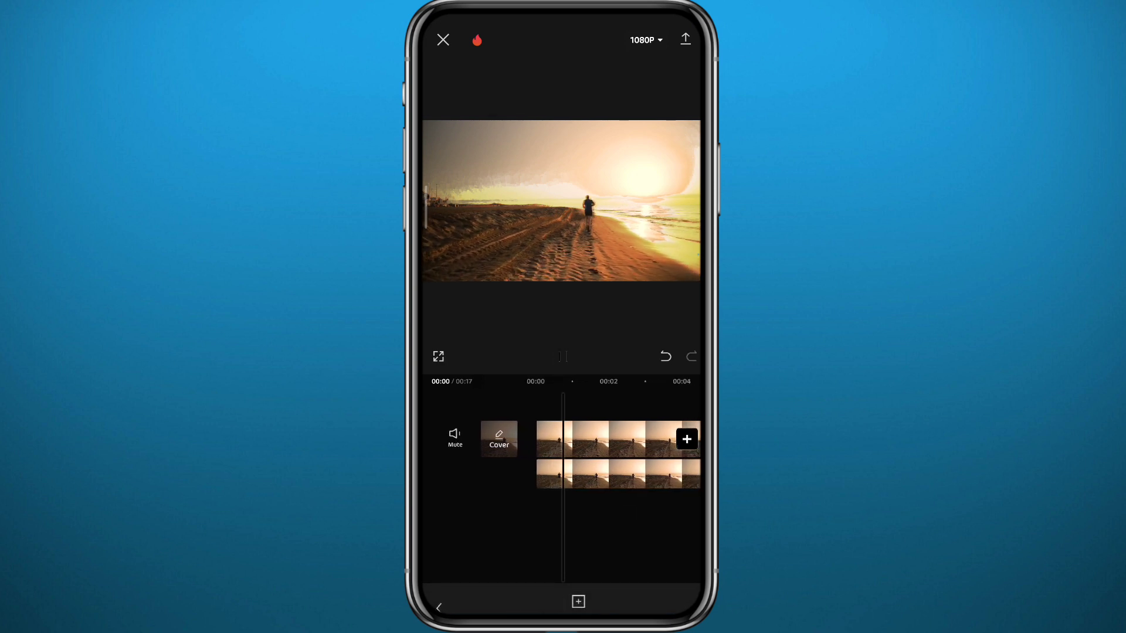
pyautogui.hscroll(-3)
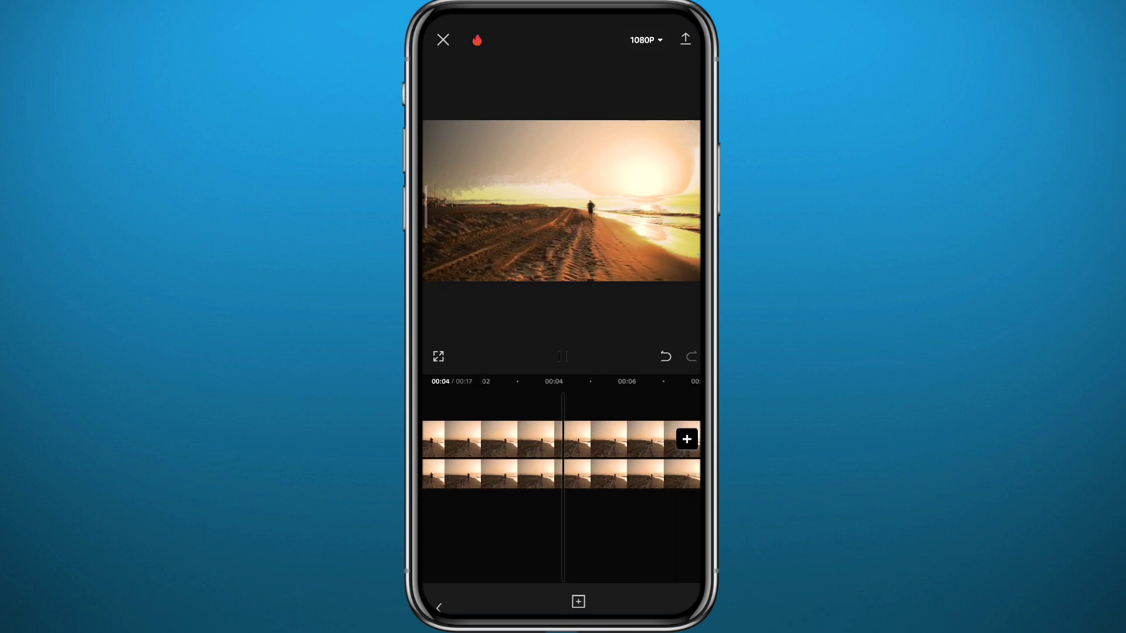